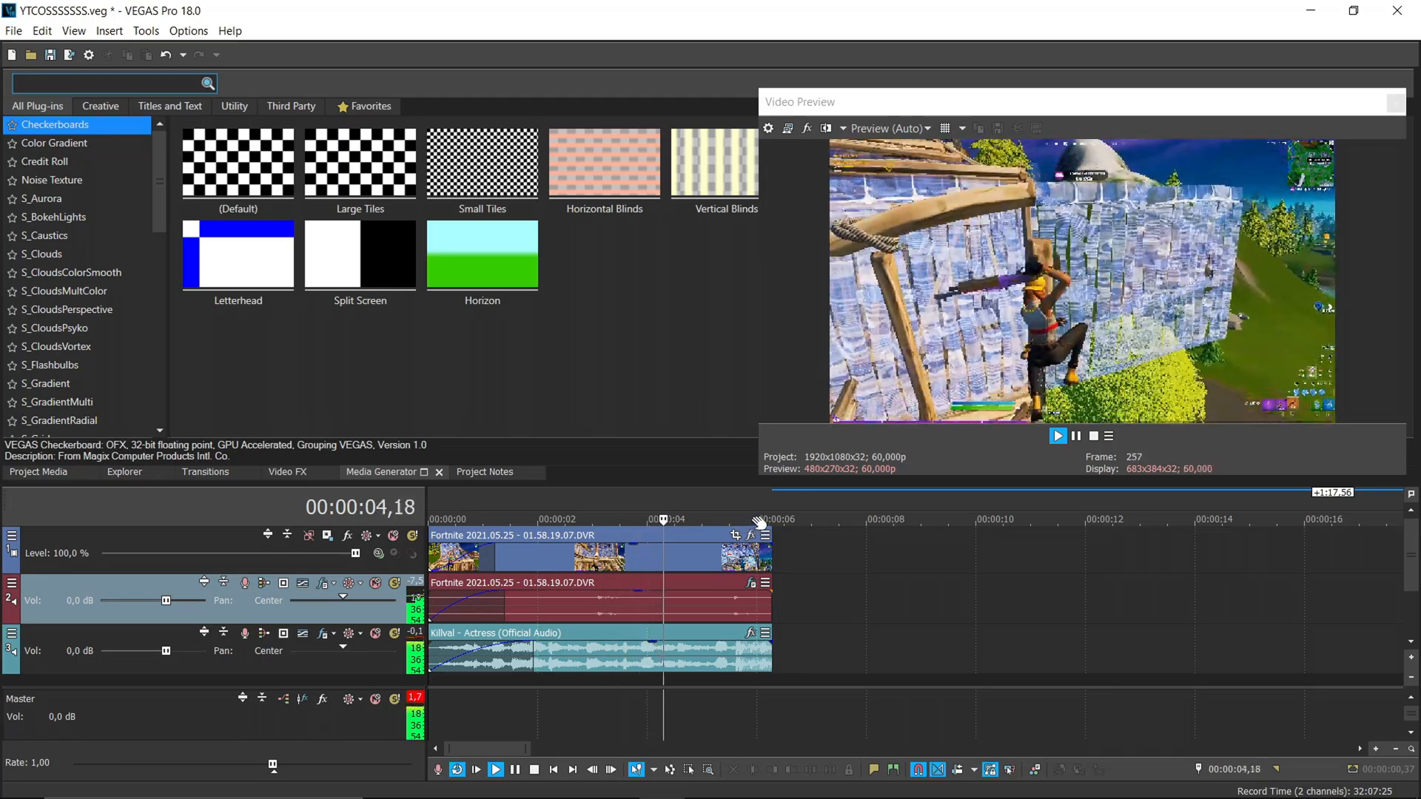
# - Add a velocity envelope with control points near 00:00:05,36 on the Fortnite video event
pyautogui.click(535, 769)
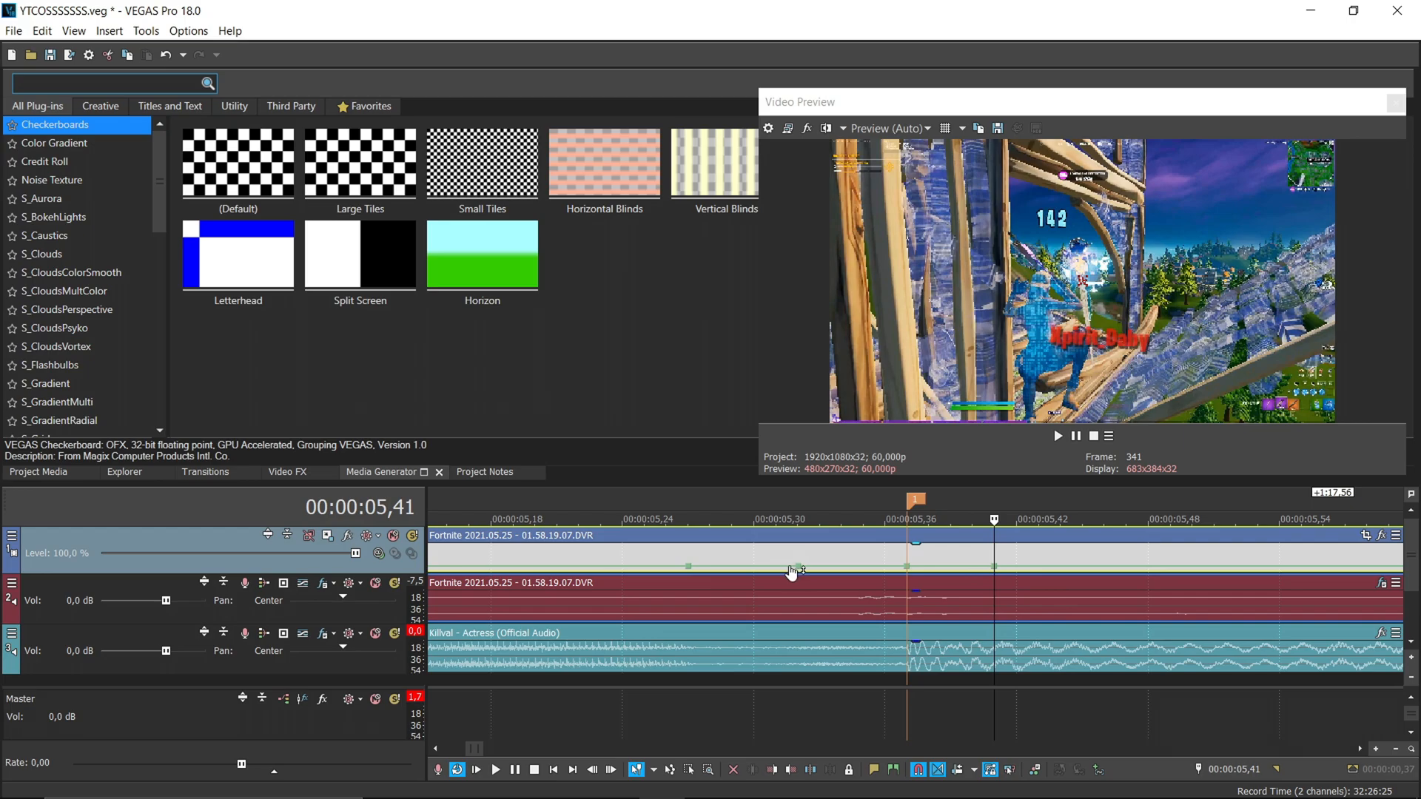
# - Set the envelope points to 40% and then 50% forward velocity to slow the clip
pyautogui.rightClick(792, 572)
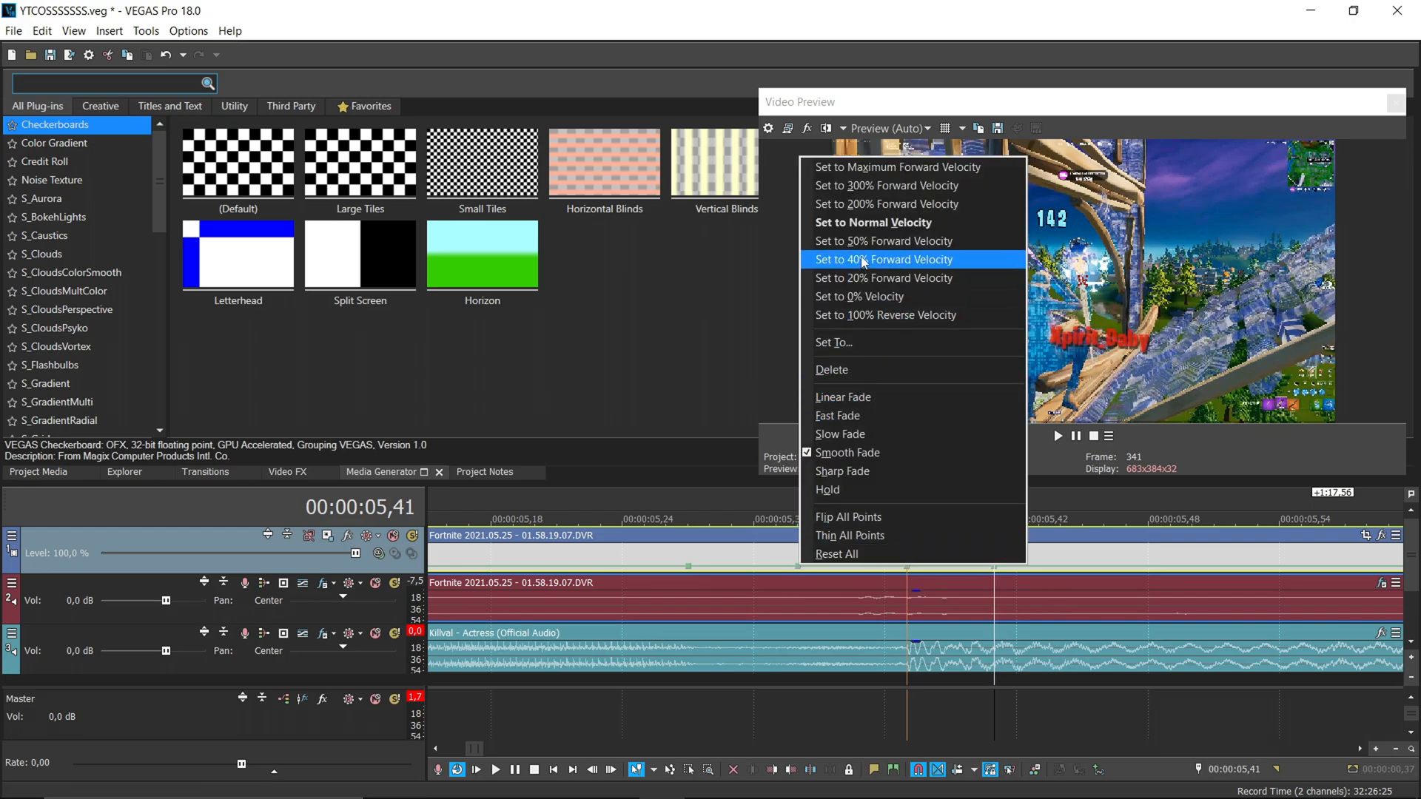
pyautogui.click(884, 259)
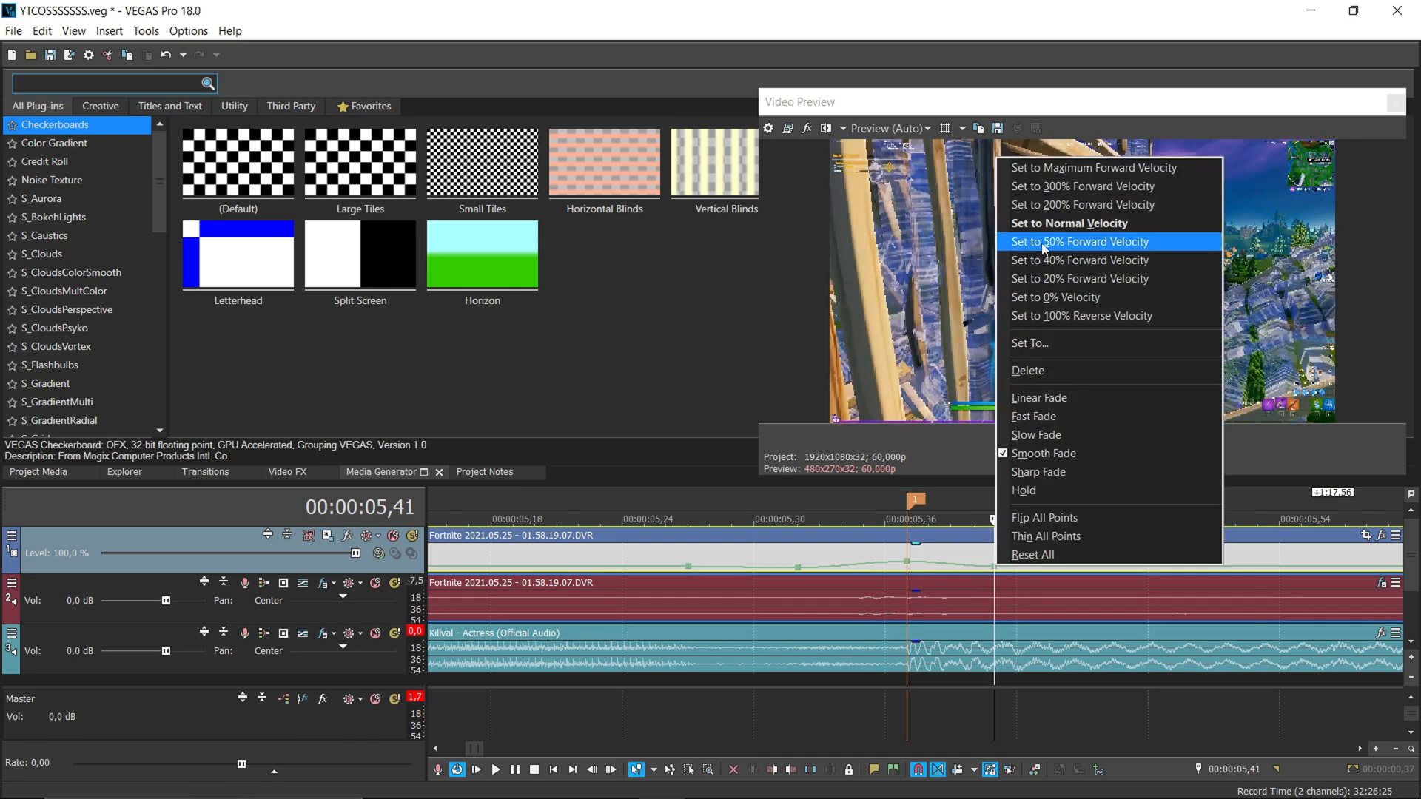
pyautogui.click(1078, 241)
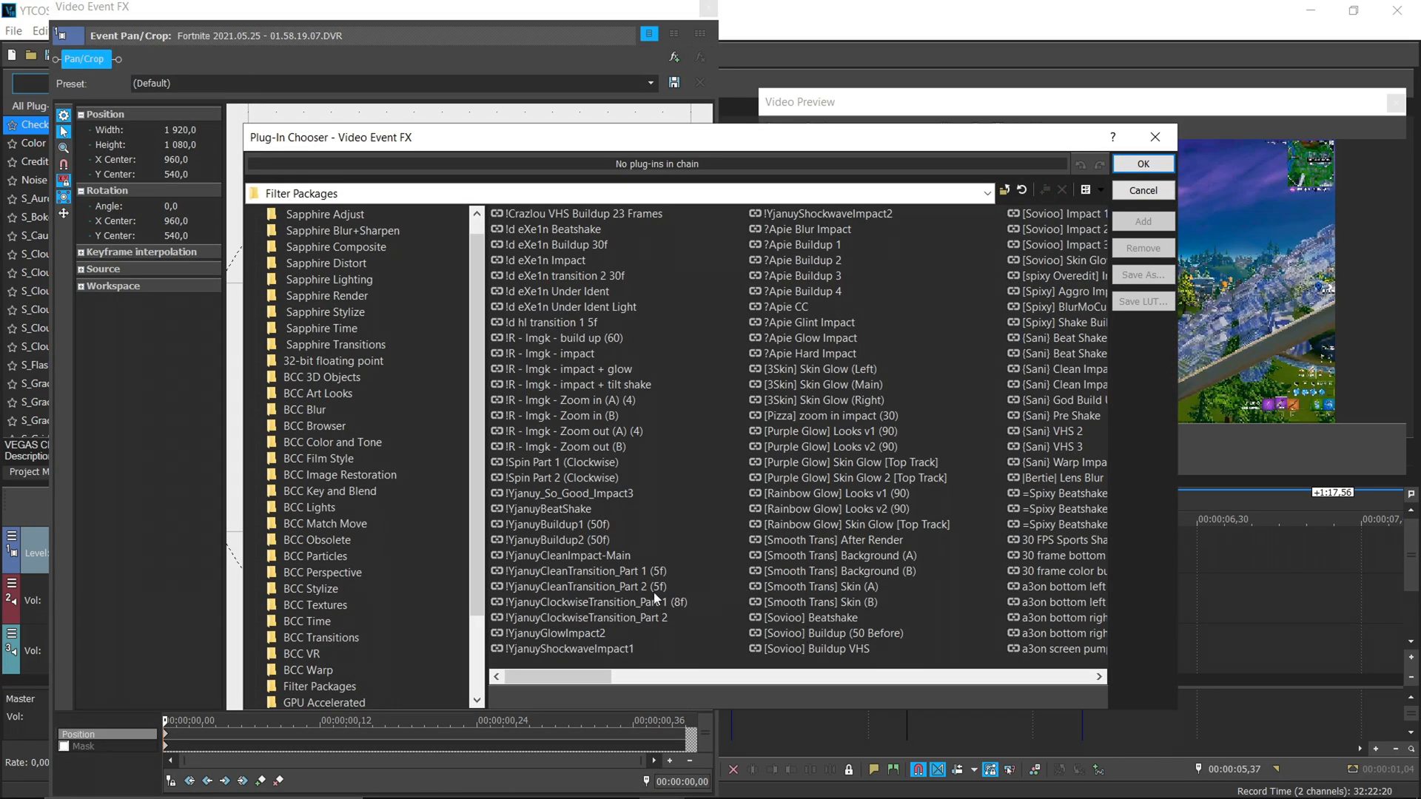
pyautogui.moveTo(645, 600)
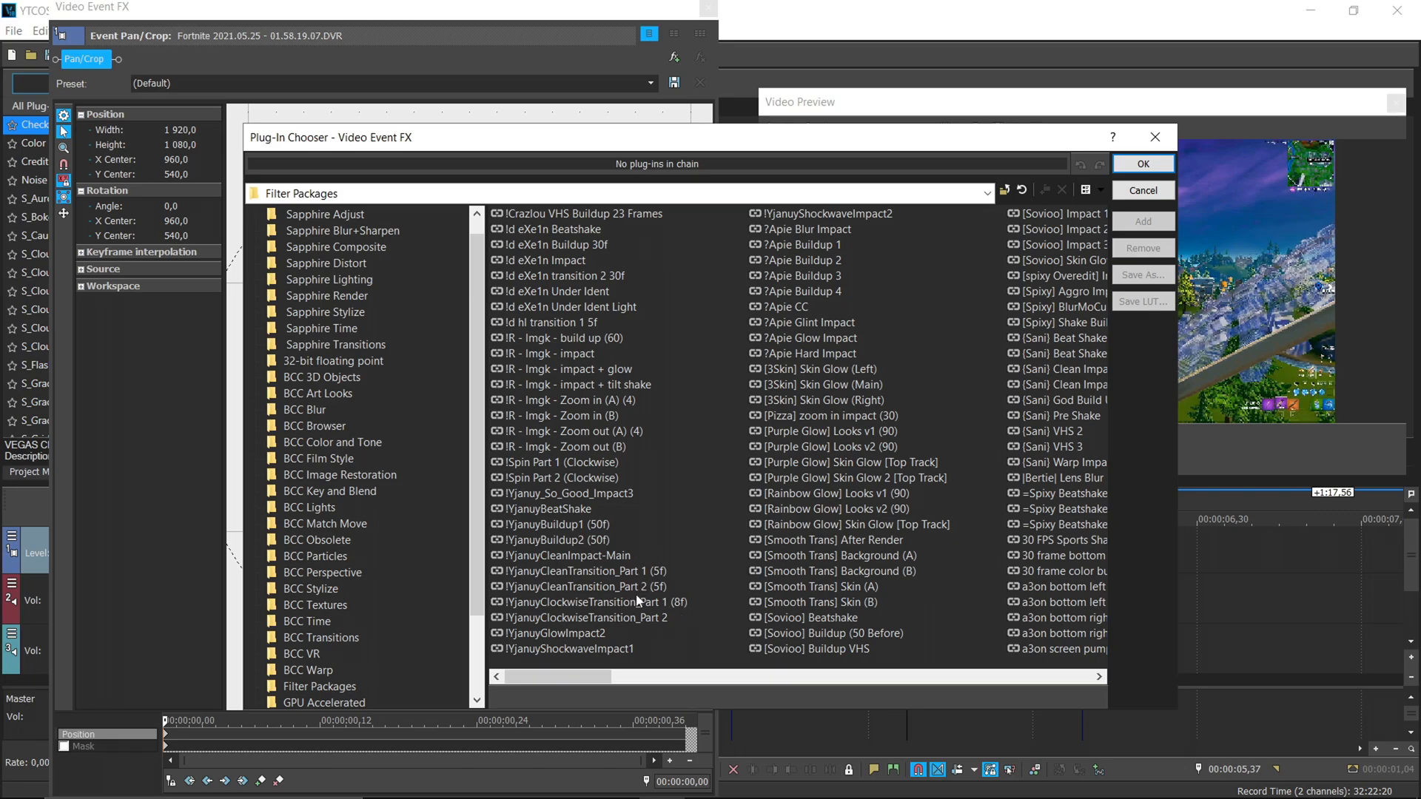
pyautogui.moveTo(591, 653)
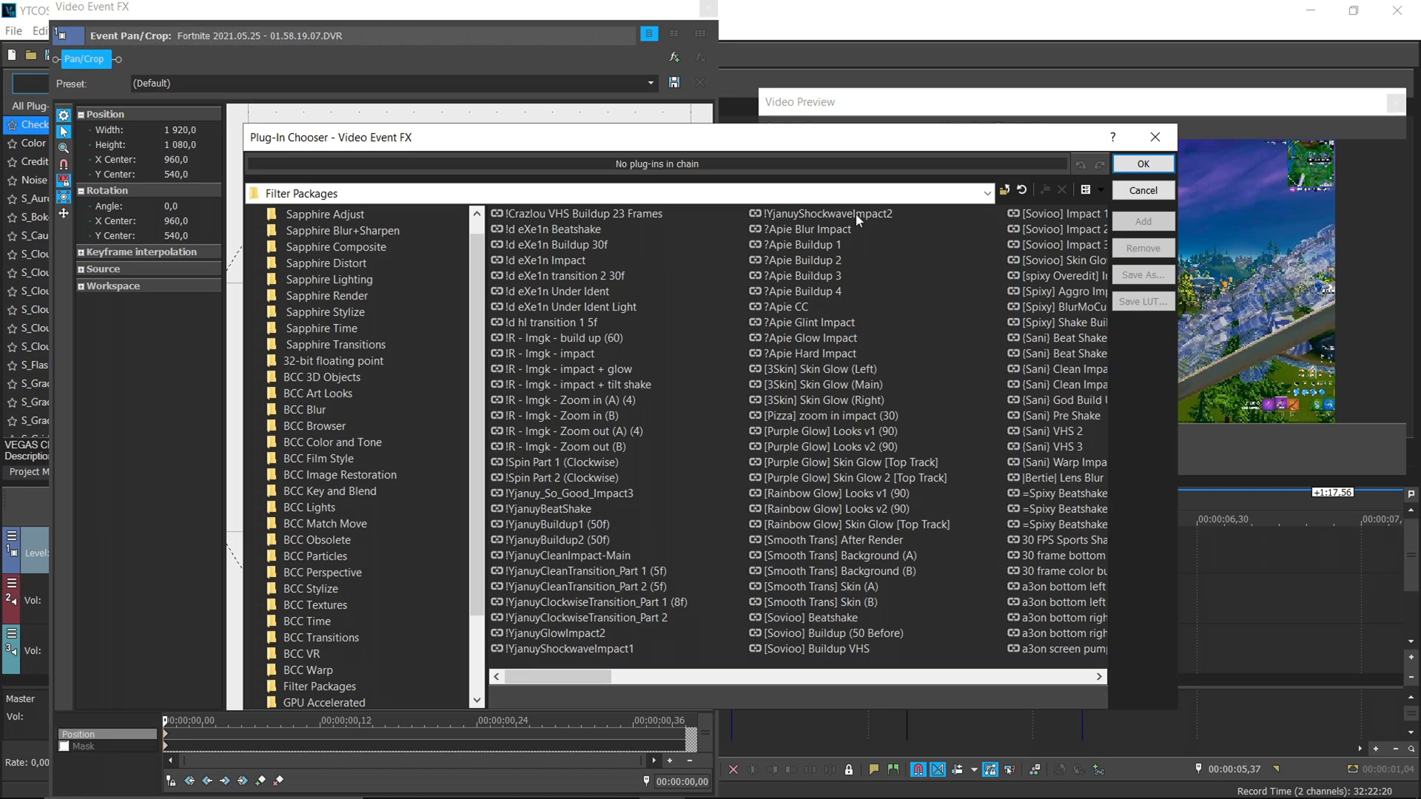
# - Choose the YjanuyShockwaveImpact2 preset from Filter Packages for the short split piece
pyautogui.click(826, 213)
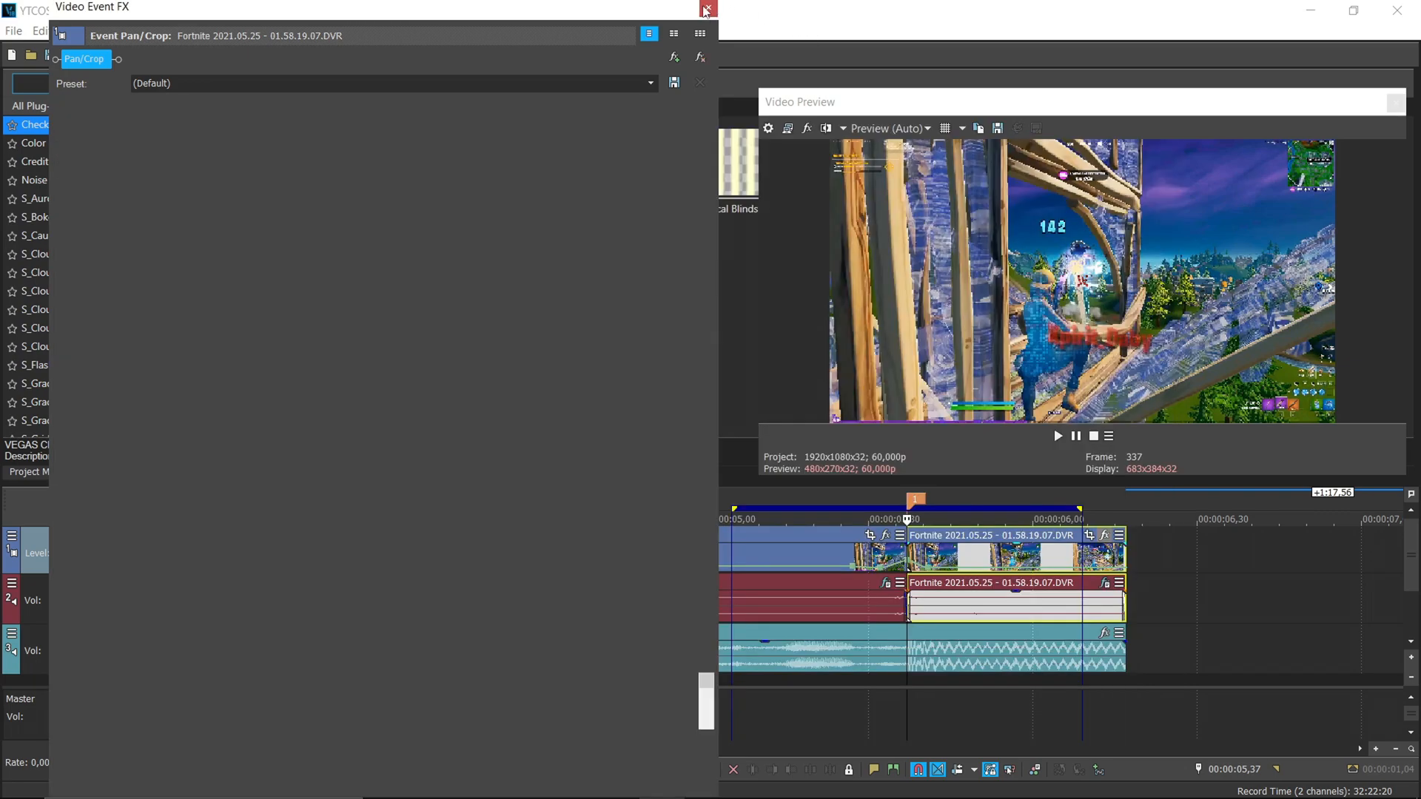
# - Close the Video Event FX window and return to the split Fortnite pieces on the timeline
pyautogui.click(707, 7)
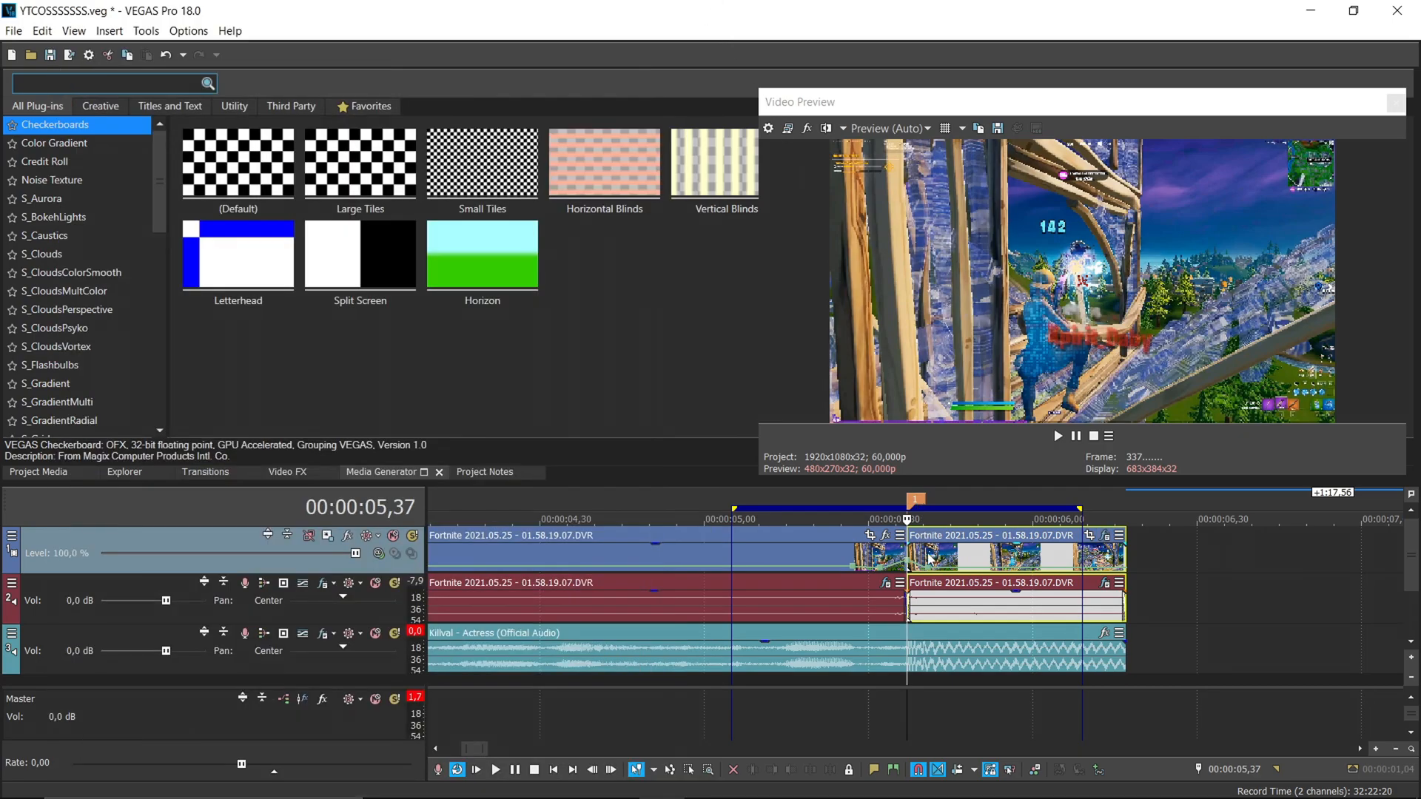
pyautogui.moveTo(922, 571)
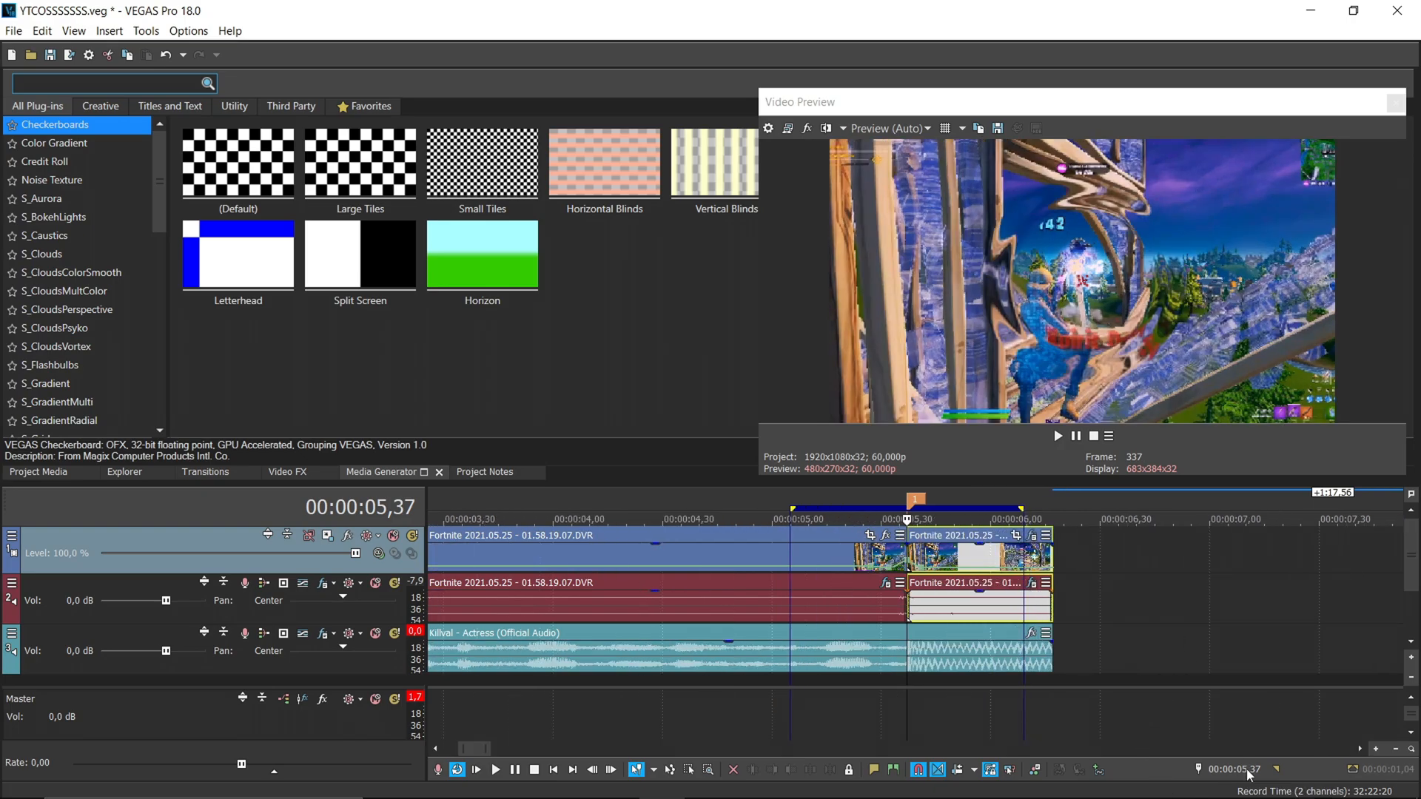
pyautogui.click(1228, 770)
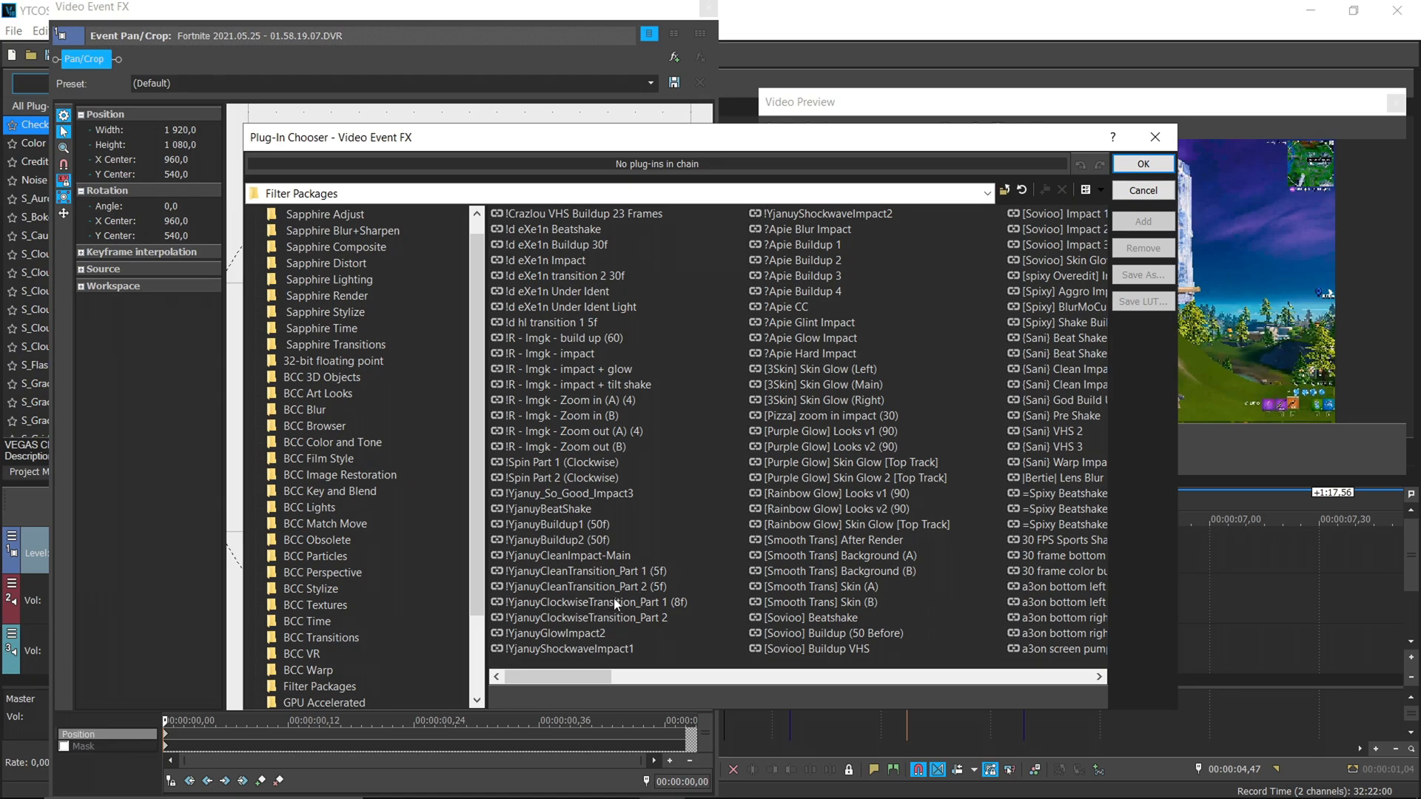
pyautogui.moveTo(572, 548)
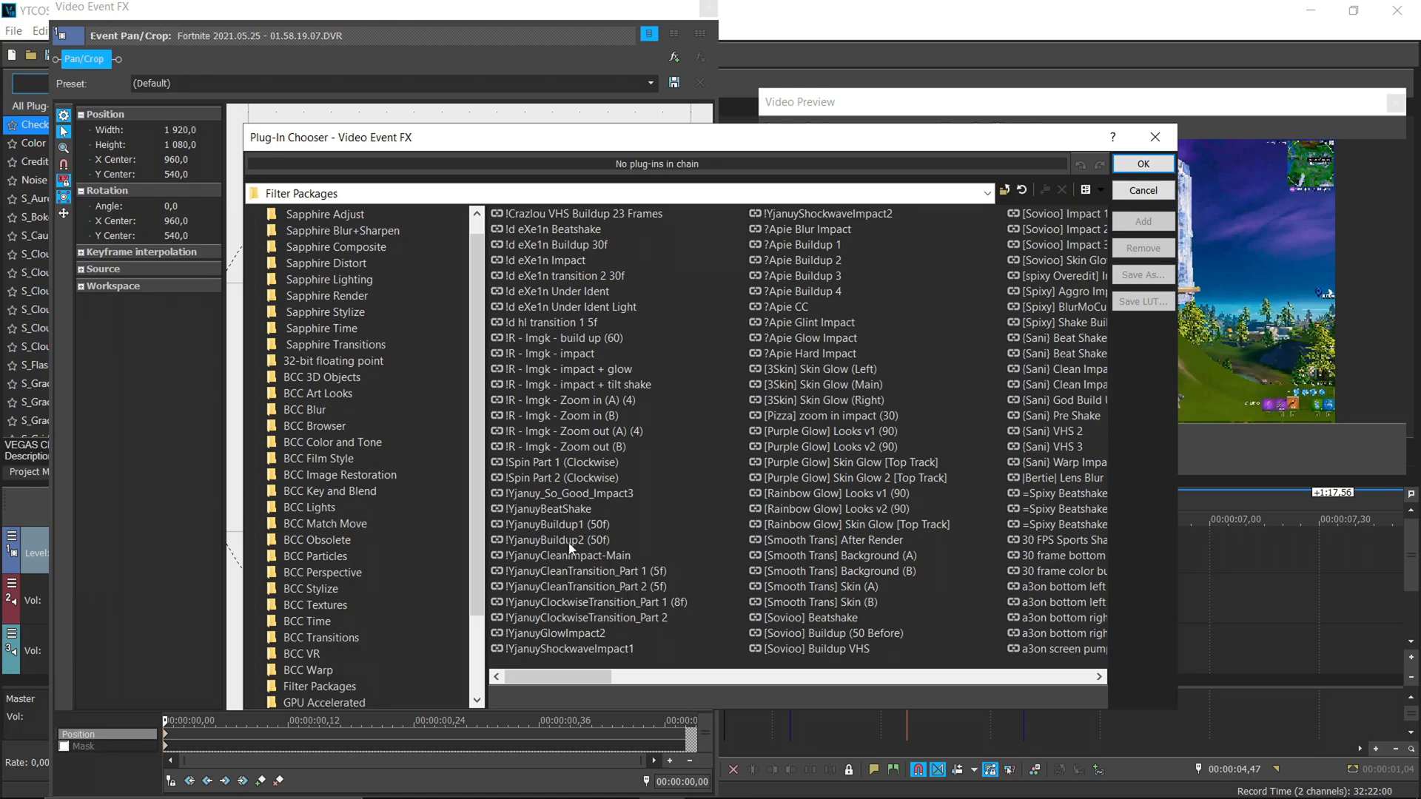
# - Apply the YjanuyBuildup2 (50f) preset to the earlier piece and close the effects window
pyautogui.click(556, 524)
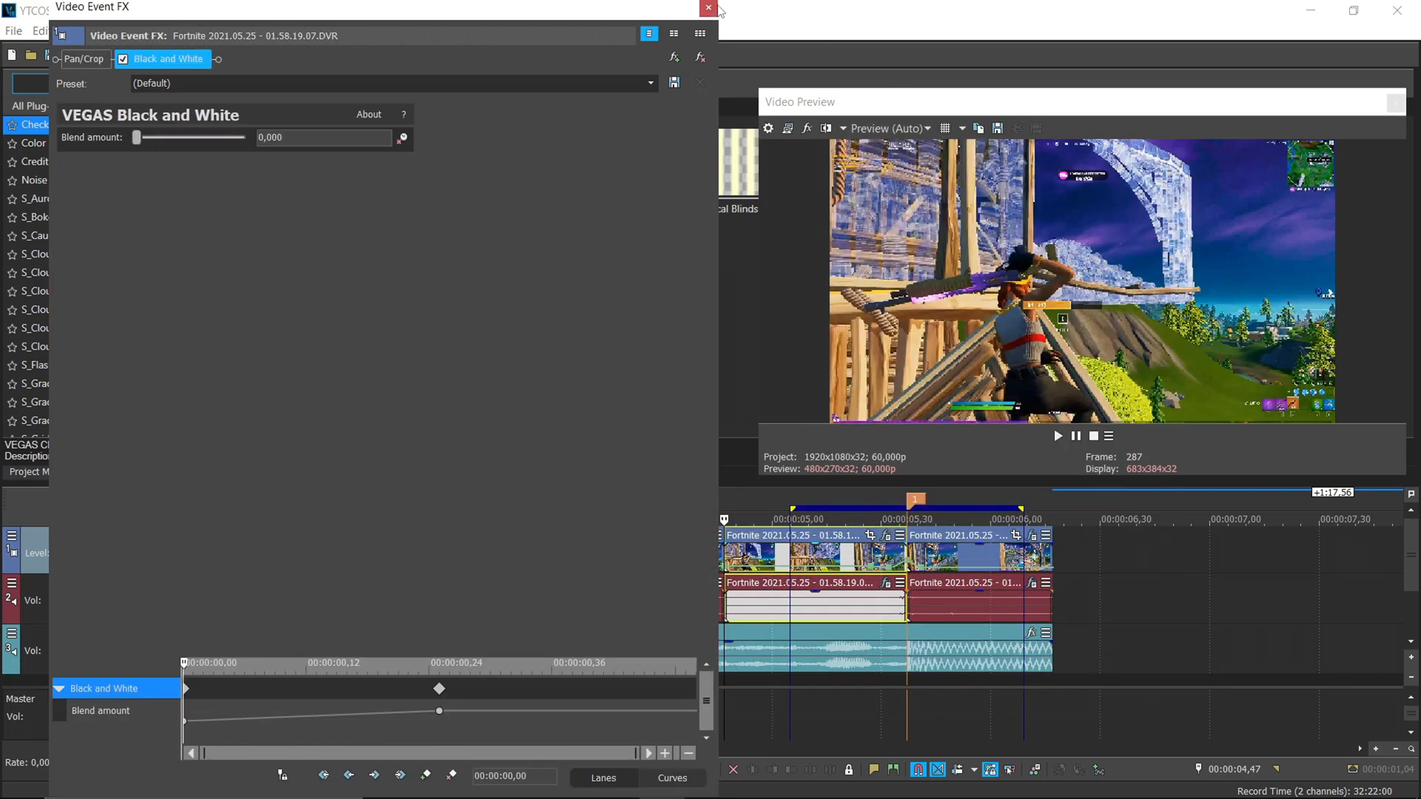
pyautogui.click(708, 8)
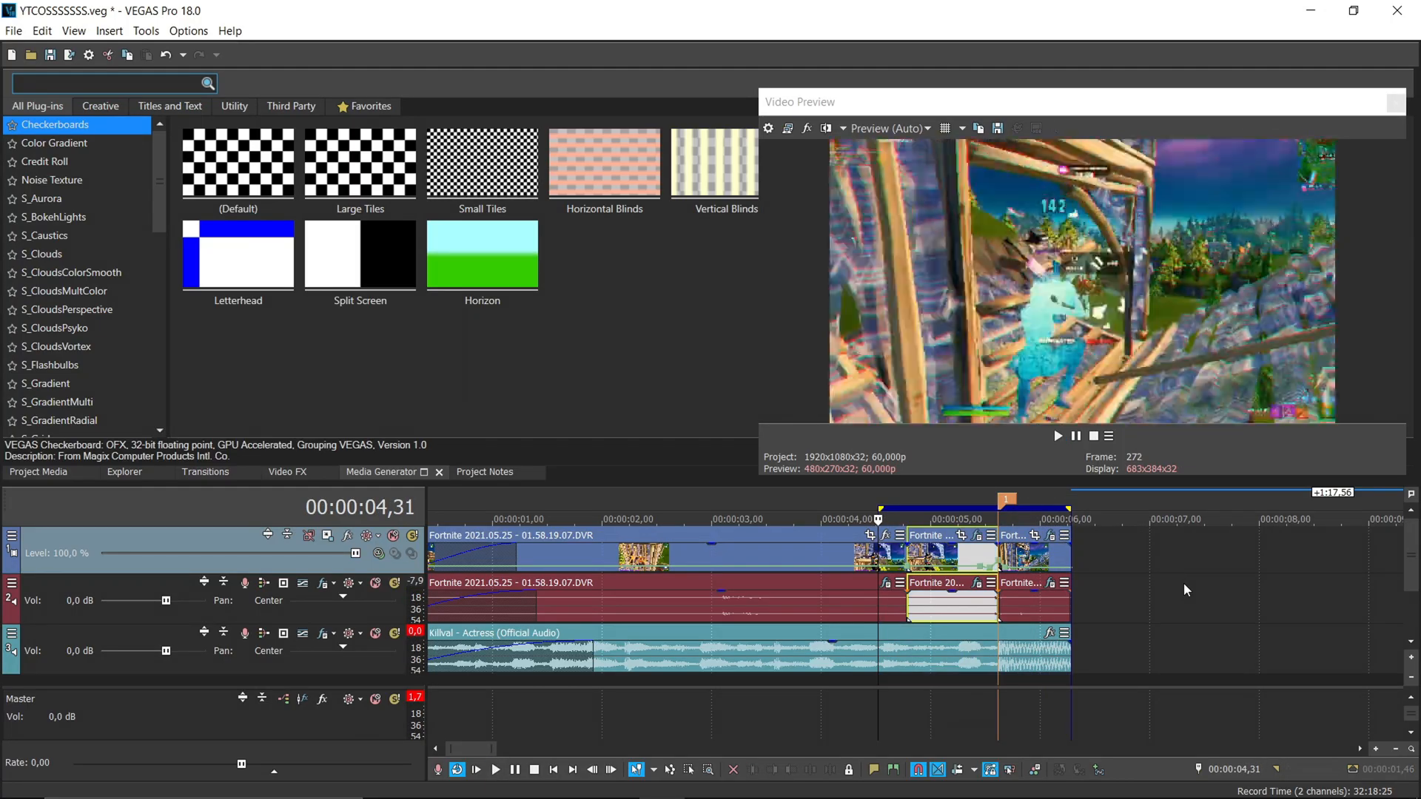
# - Start playback to preview the speed-ramped section with its new effects
pyautogui.click(495, 769)
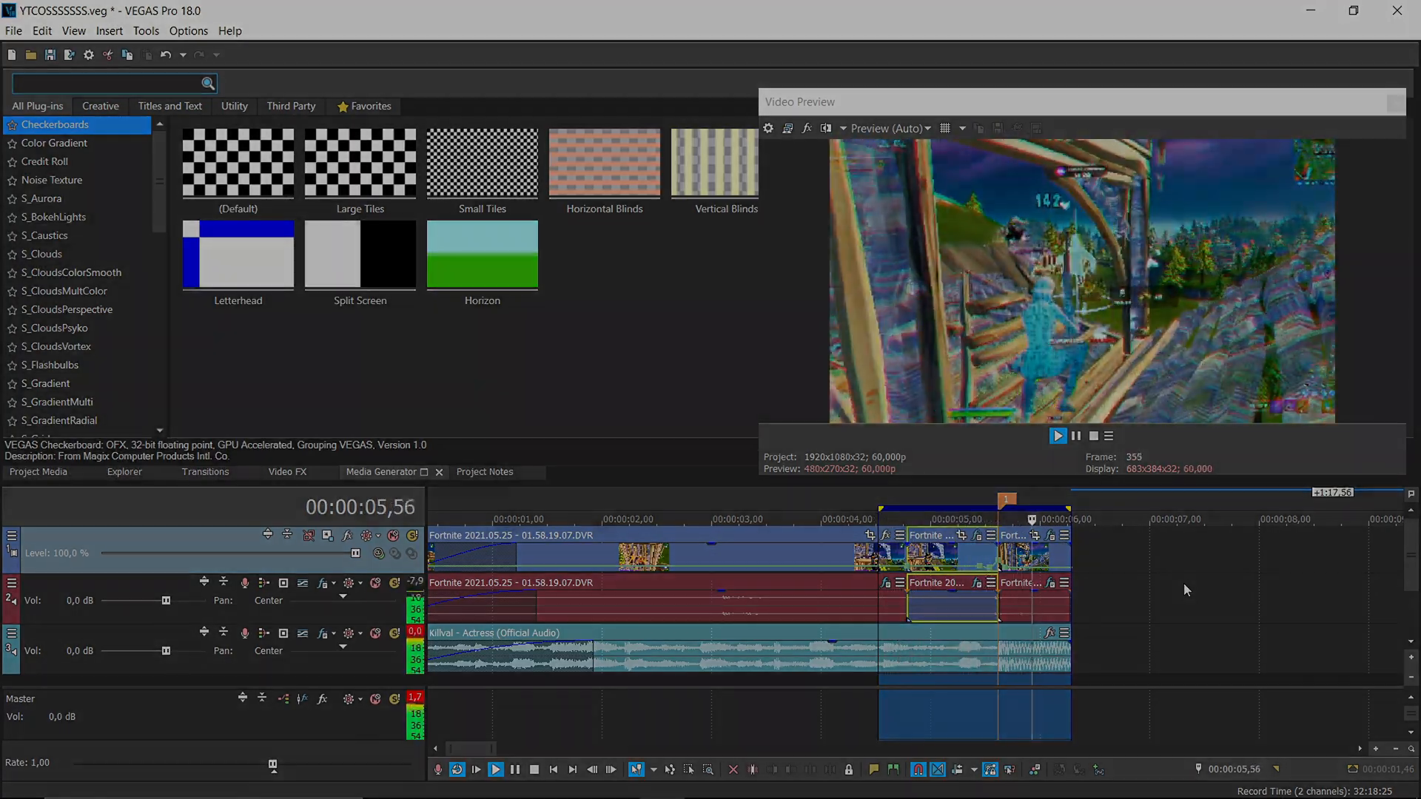